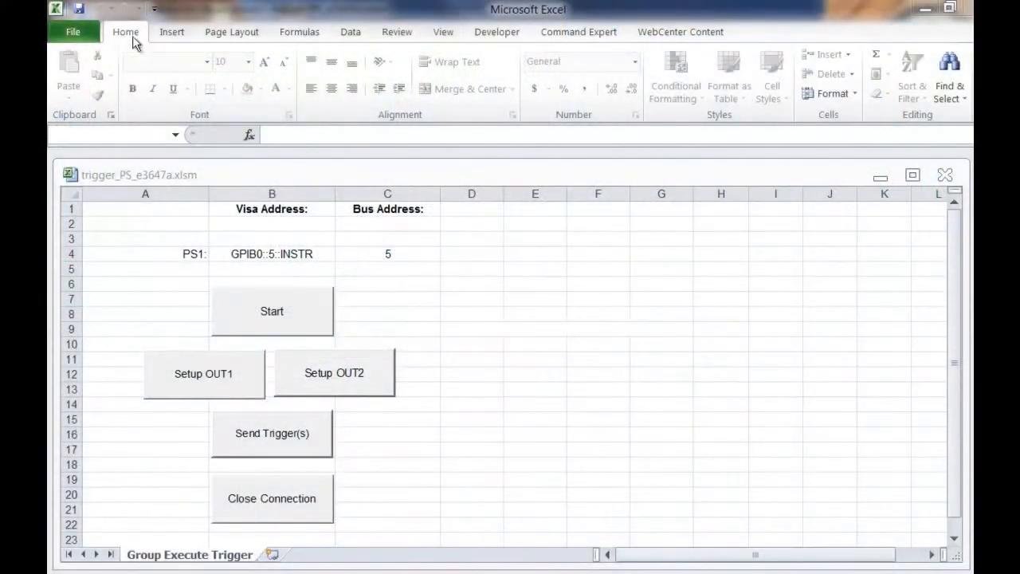
{"action": "mouse_move", "coordinate": [608, 47]}
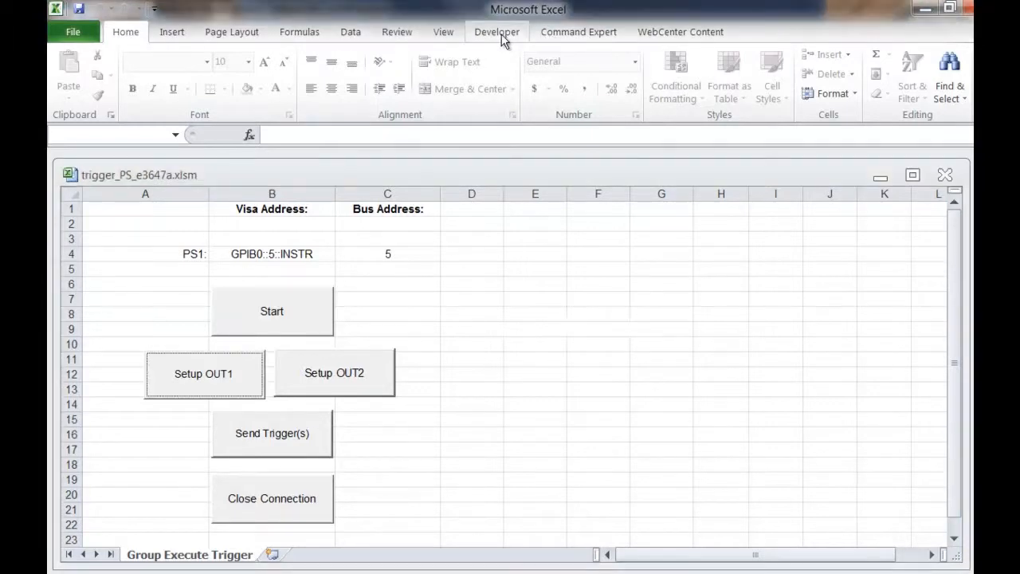
Arm Output 1 with Setup OUT1 and acknowledge its Waiting for Trigger message.
{"action": "left_click", "coordinate": [498, 32]}
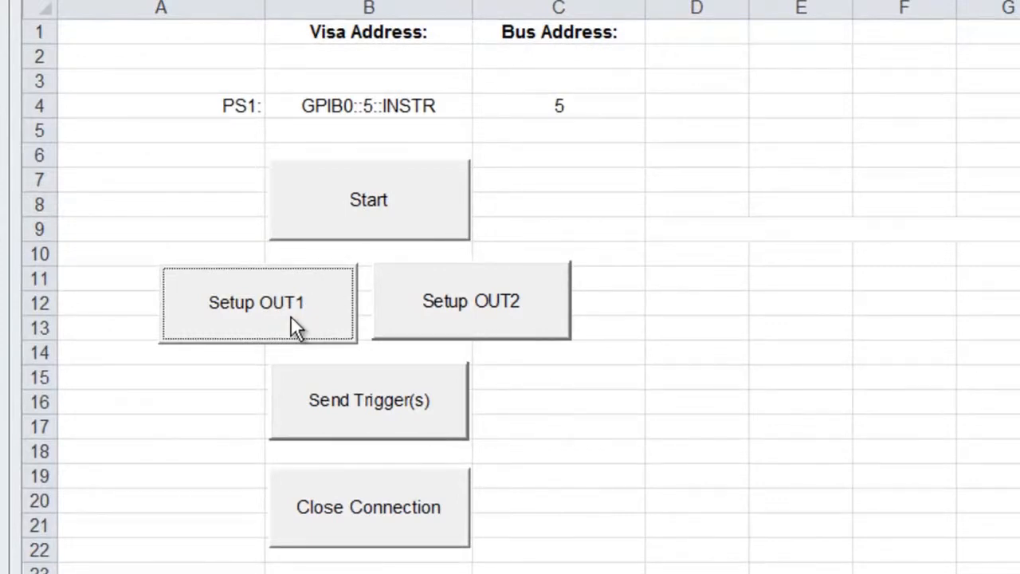
{"action": "left_click", "coordinate": [257, 303]}
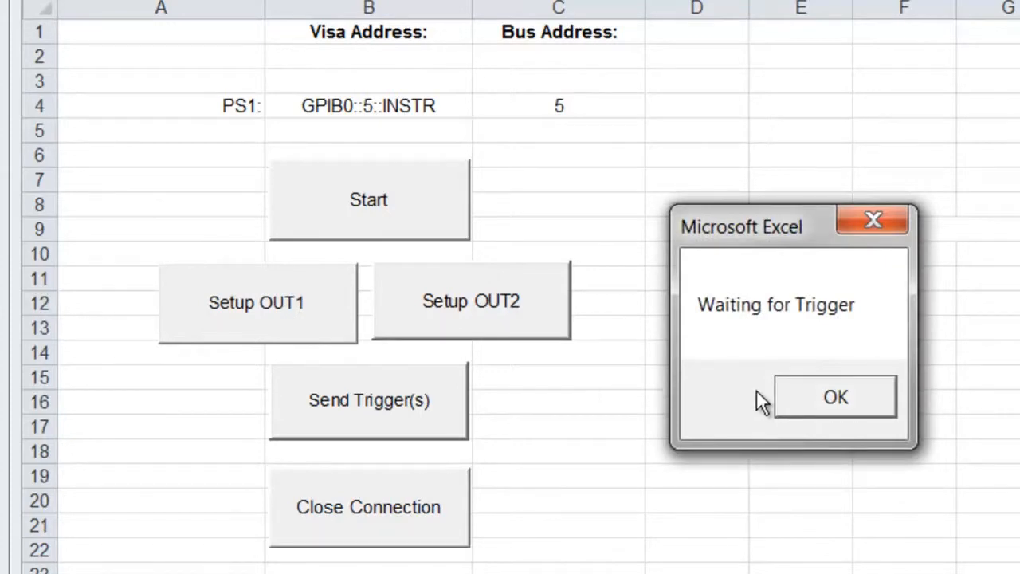
{"action": "left_click", "coordinate": [836, 397]}
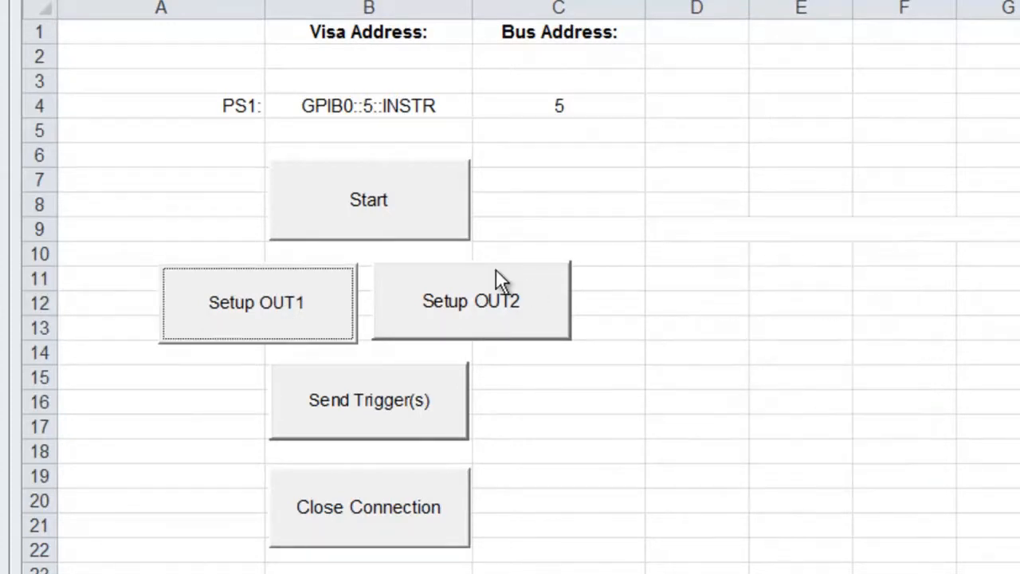
{"action": "mouse_move", "coordinate": [518, 322]}
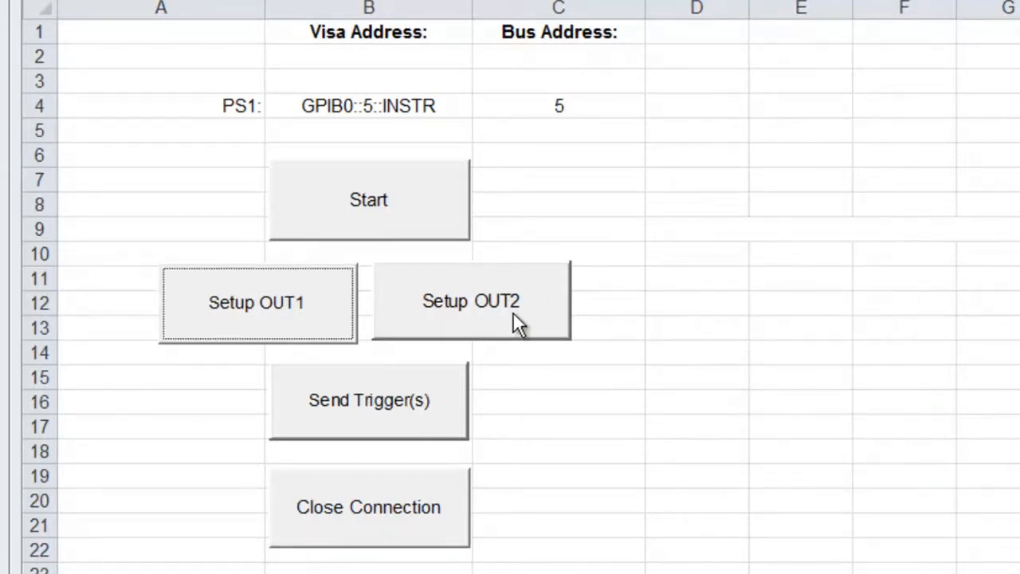
Arm Output 2 with Setup OUT2 and acknowledge its Waiting for Trigger message.
{"action": "left_click", "coordinate": [471, 300]}
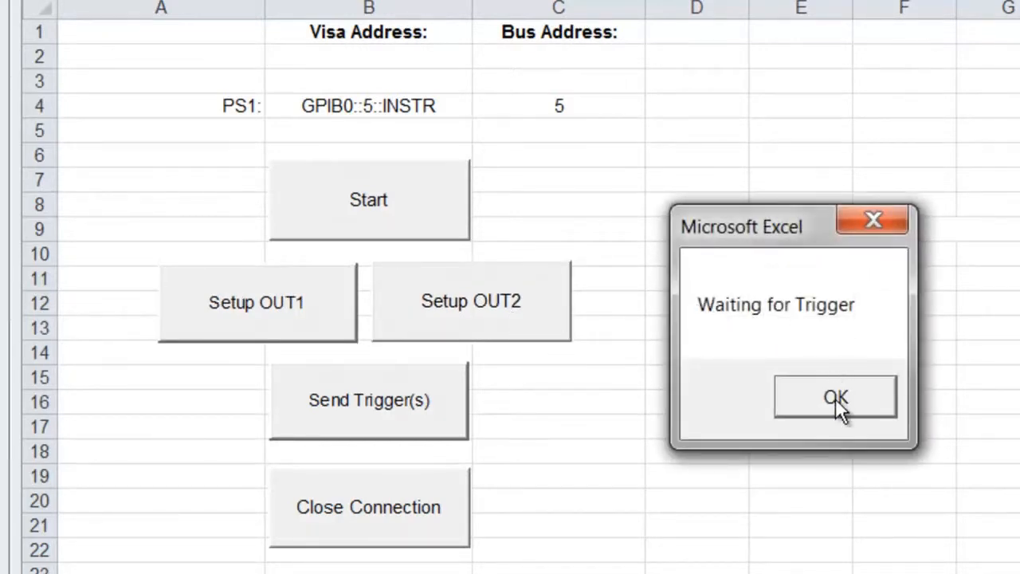
{"action": "left_click", "coordinate": [835, 398]}
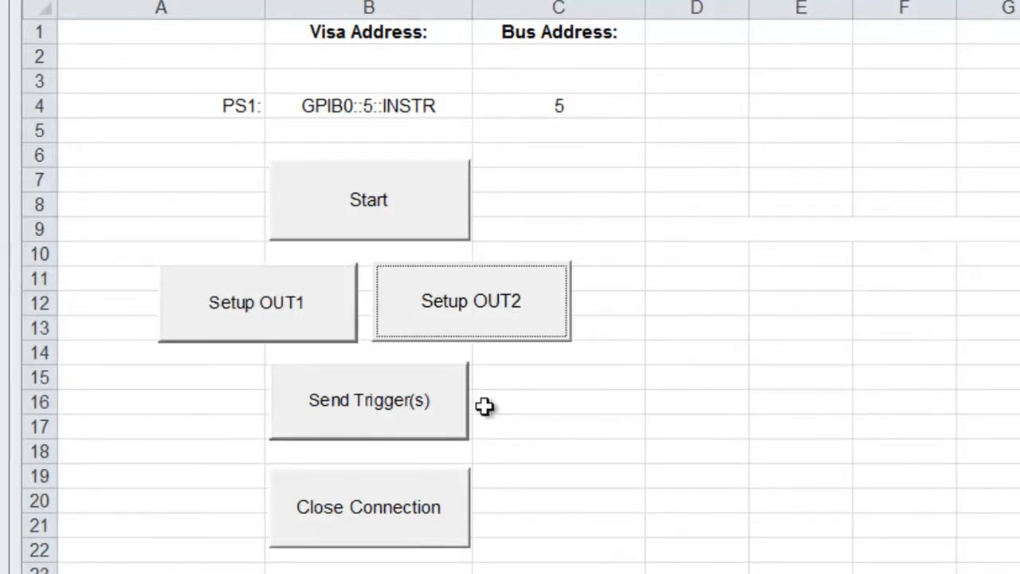
Send the trigger to both outputs, then close the power-supply connection and acknowledge it.
{"action": "left_click", "coordinate": [369, 400]}
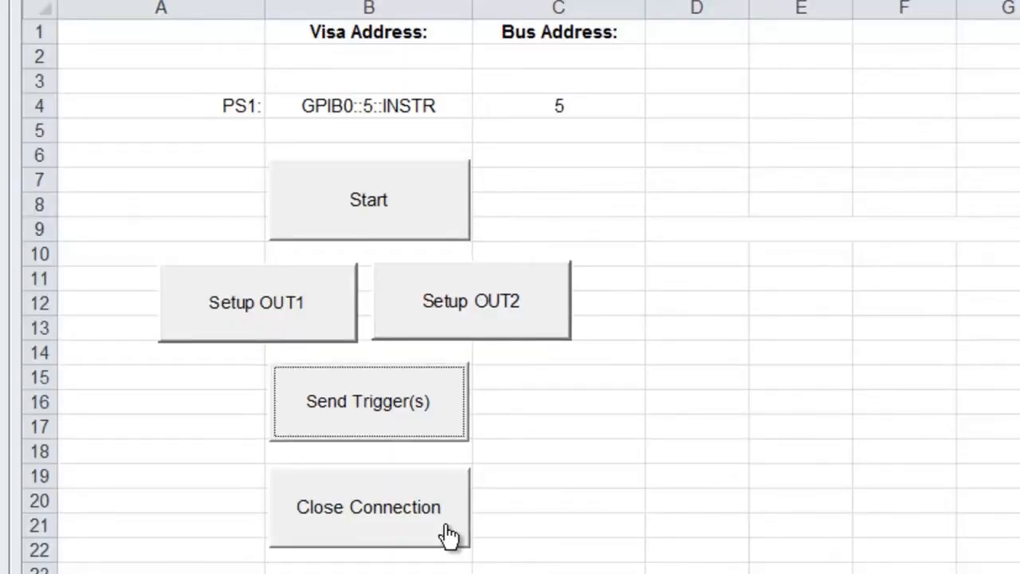
{"action": "left_click", "coordinate": [369, 507]}
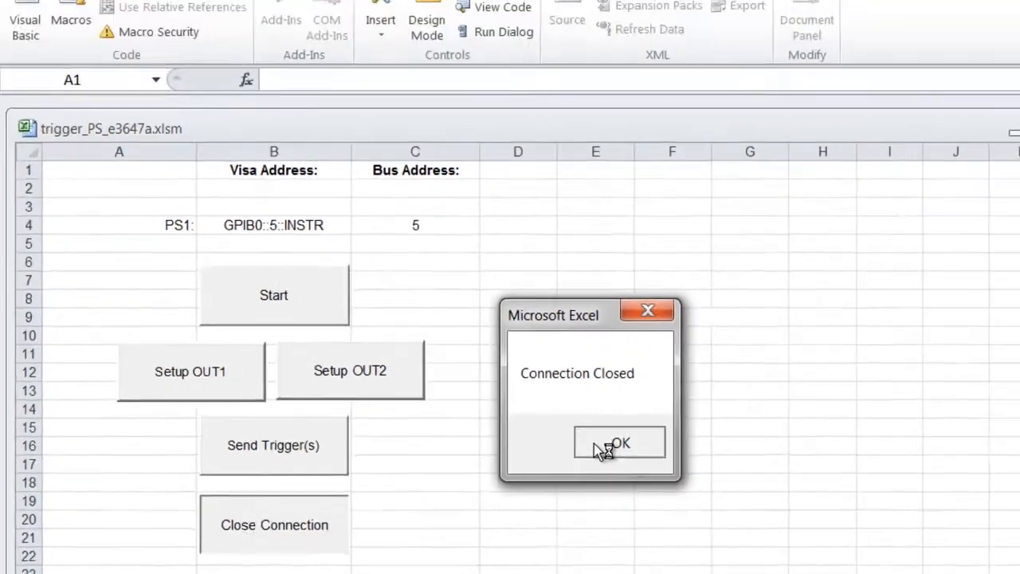
{"action": "left_click", "coordinate": [620, 443]}
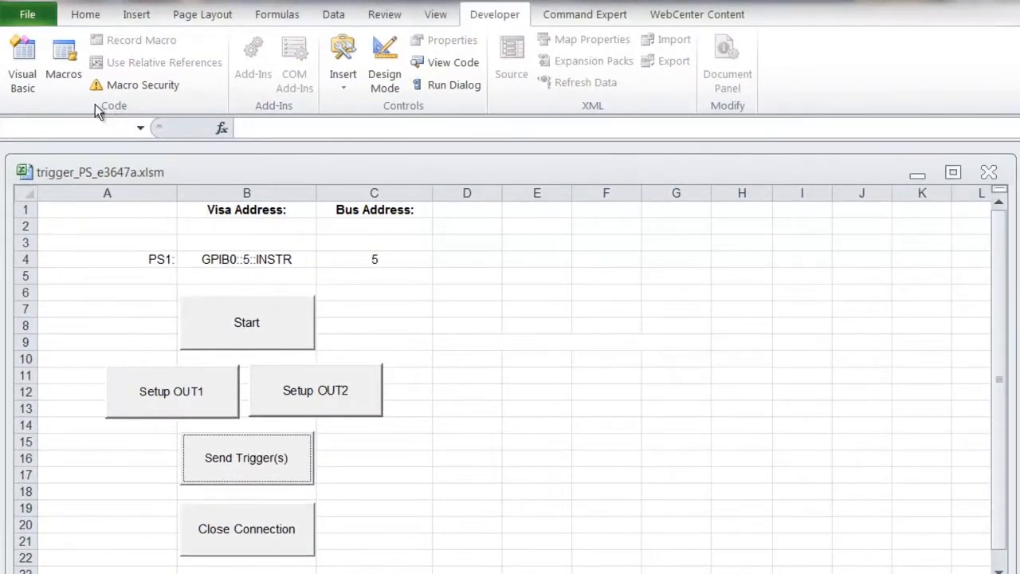
Show the Sheet1 VBA code with the VISA declarations and initialize routine.
{"action": "left_click", "coordinate": [22, 61]}
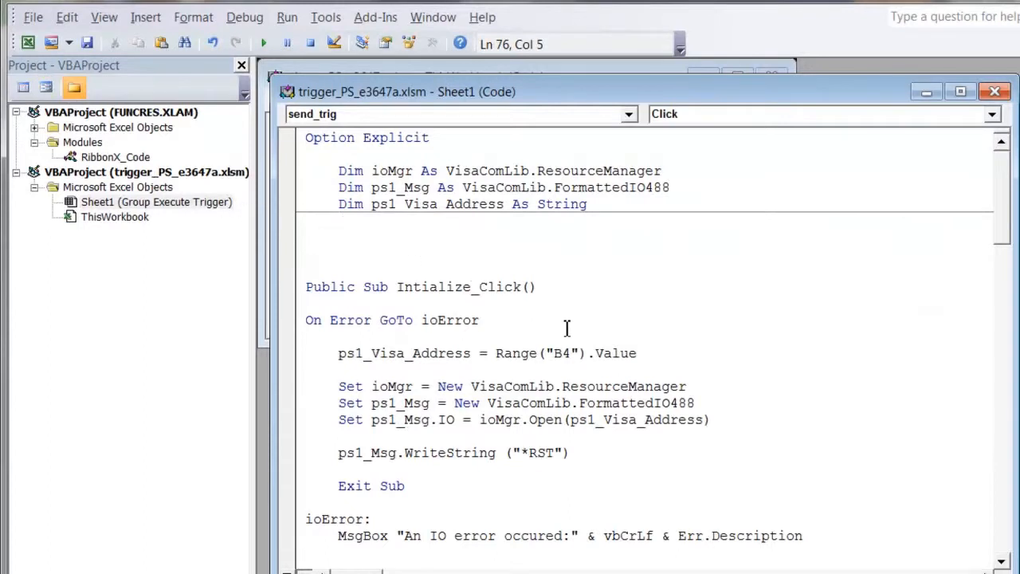
{"action": "mouse_move", "coordinate": [478, 366]}
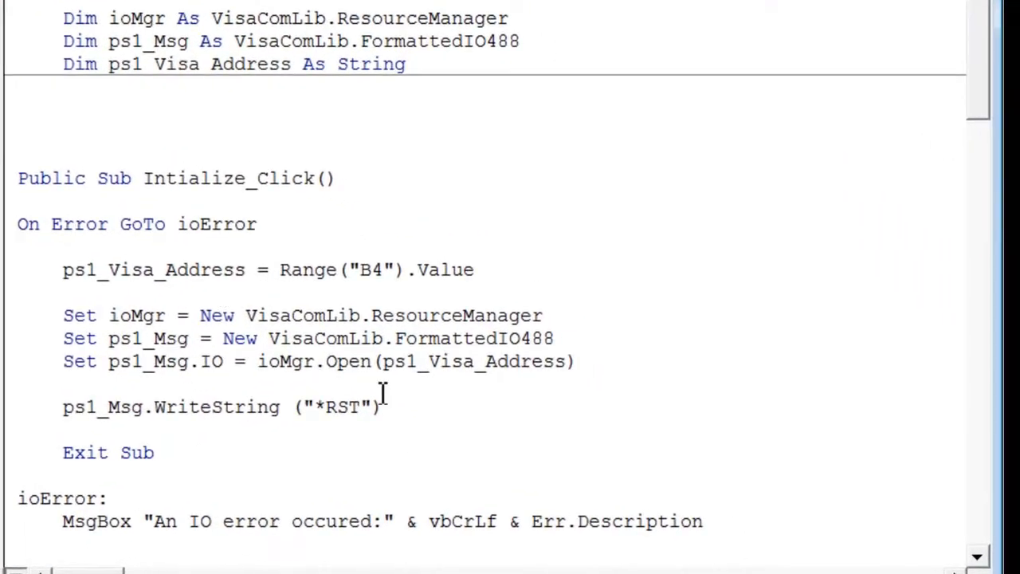
{"action": "mouse_move", "coordinate": [396, 453]}
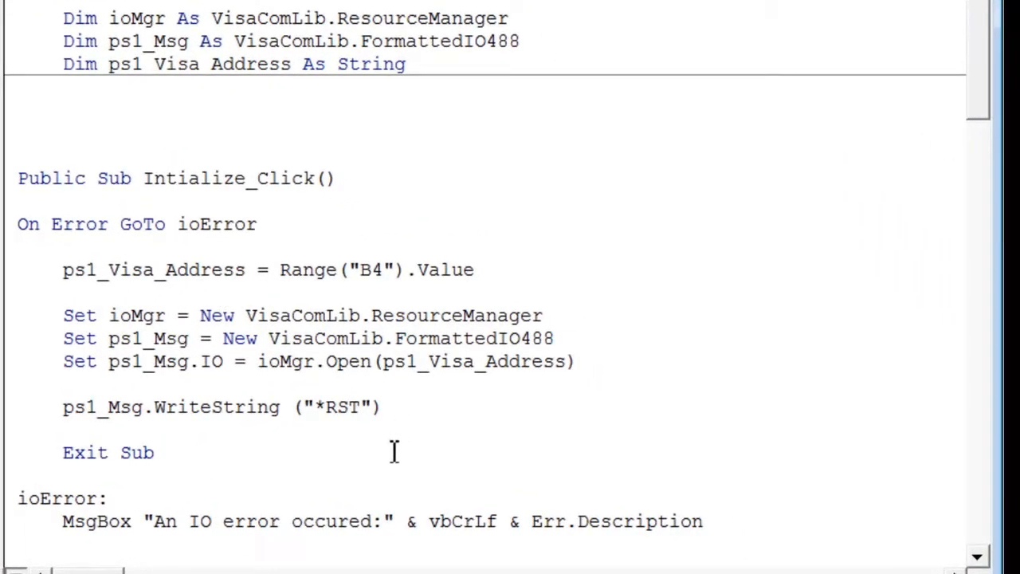
{"action": "mouse_move", "coordinate": [429, 408]}
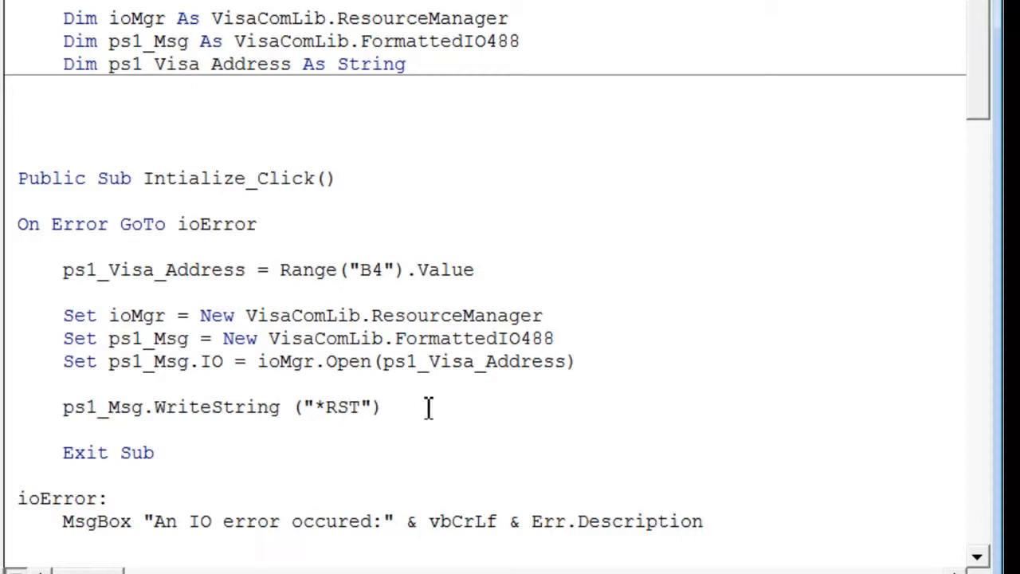
{"action": "mouse_move", "coordinate": [548, 373]}
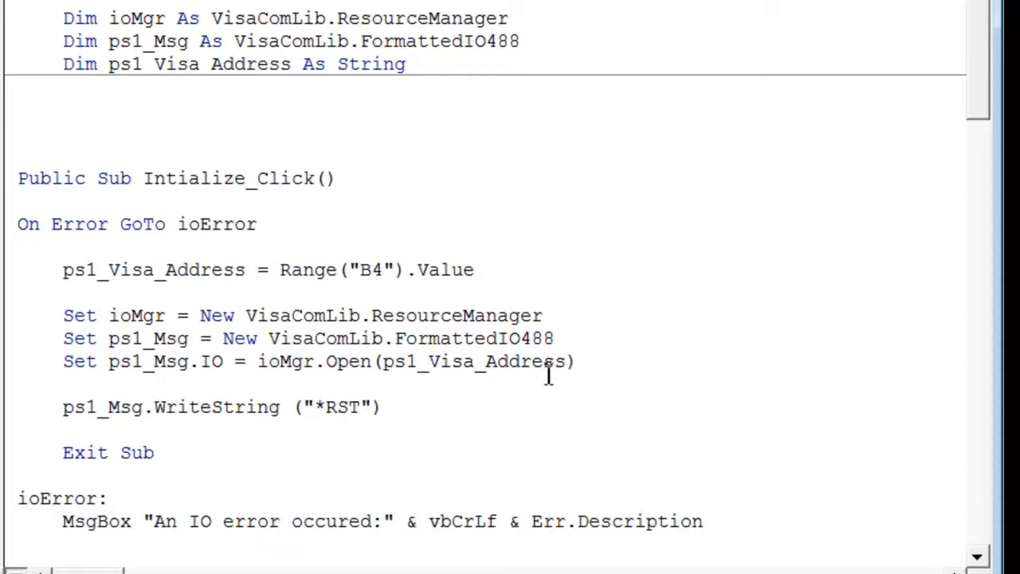
{"action": "mouse_move", "coordinate": [871, 172]}
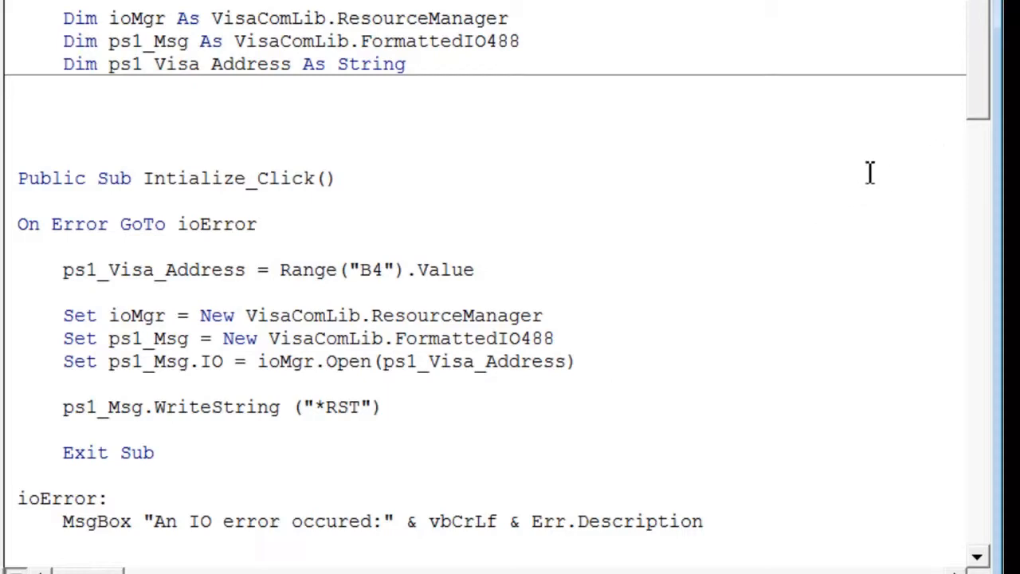
Scroll the code window to review the setup_PS1_Click SCPI trigger commands.
{"action": "scroll", "scroll_direction": "down", "scroll_amount": 3}
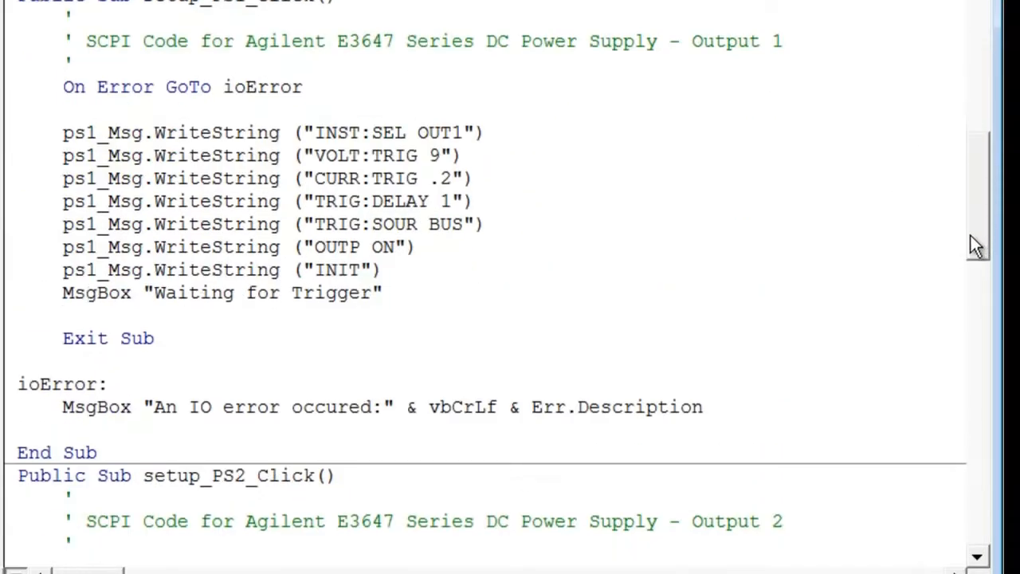
{"action": "scroll", "scroll_direction": "up", "scroll_amount": 3}
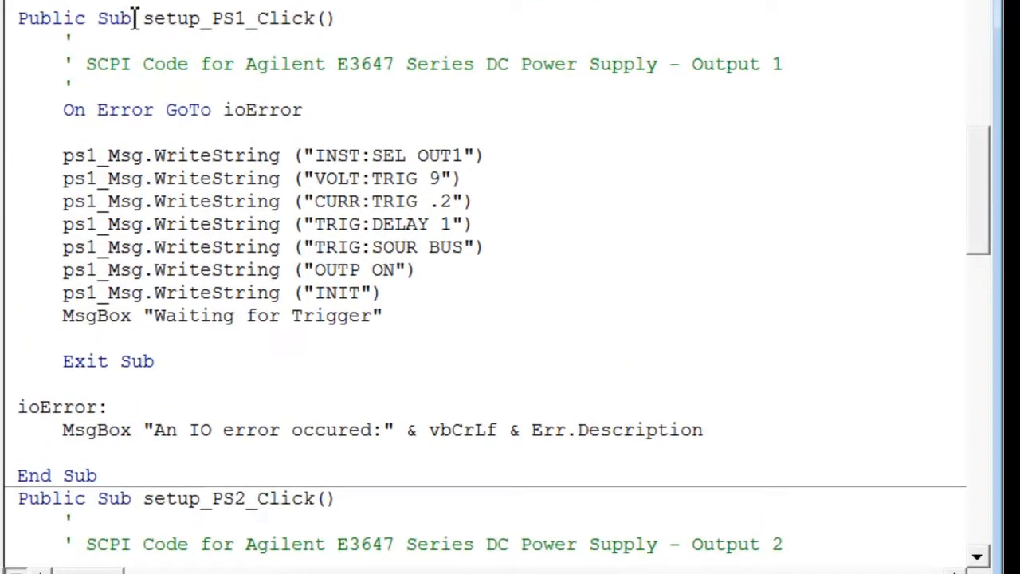
{"action": "mouse_move", "coordinate": [430, 134]}
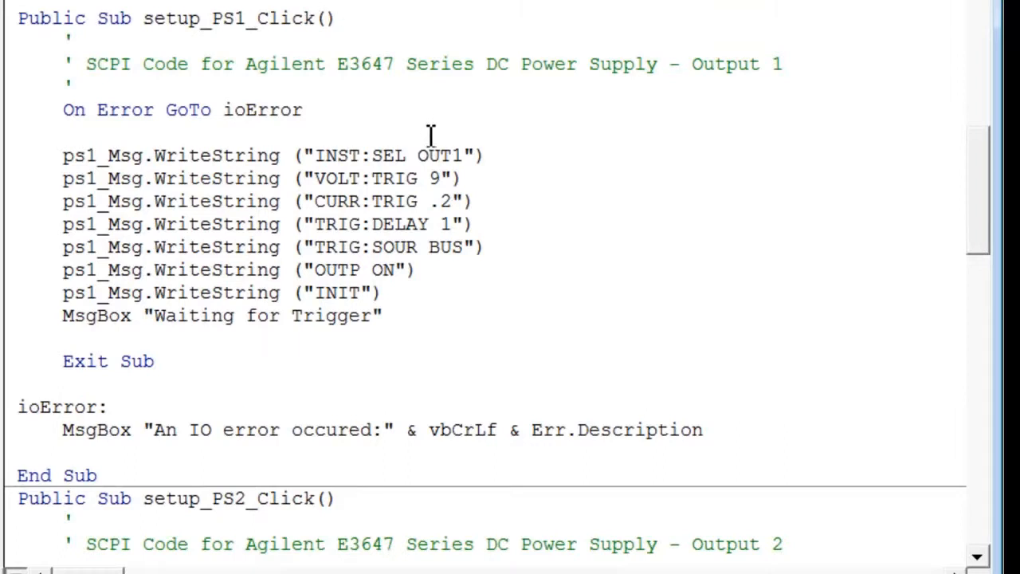
{"action": "mouse_move", "coordinate": [466, 172]}
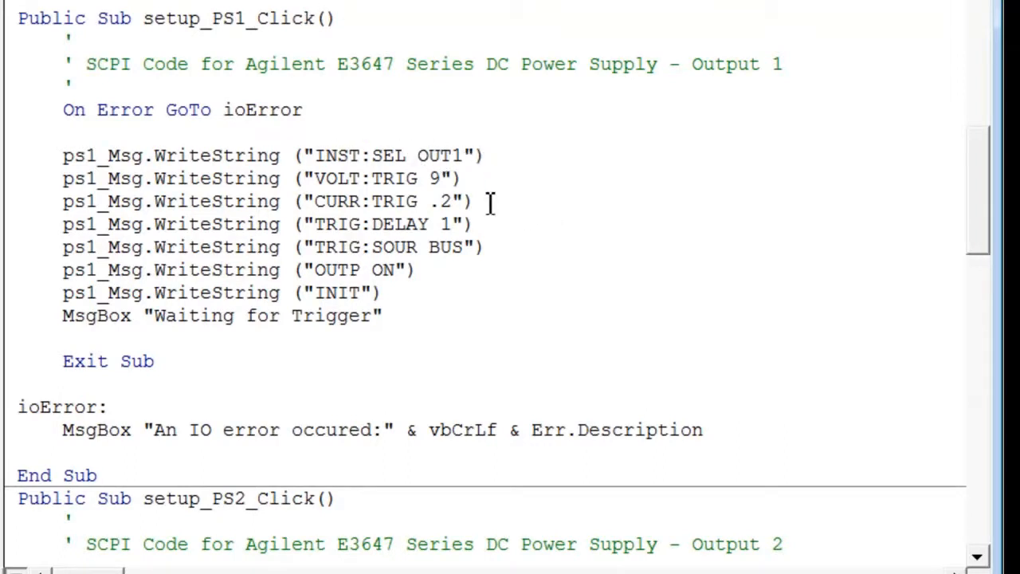
{"action": "mouse_move", "coordinate": [434, 322]}
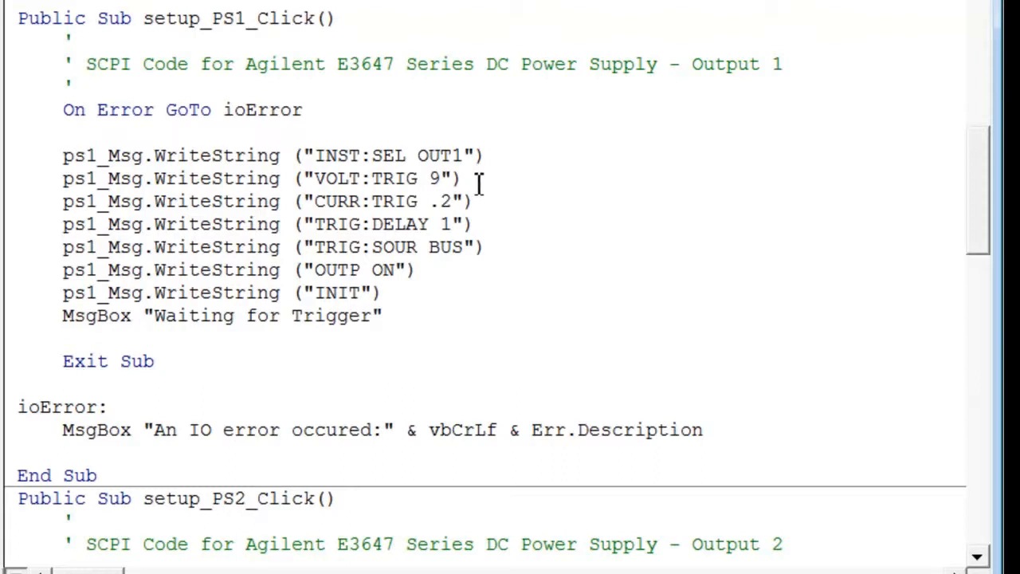
{"action": "mouse_move", "coordinate": [469, 179]}
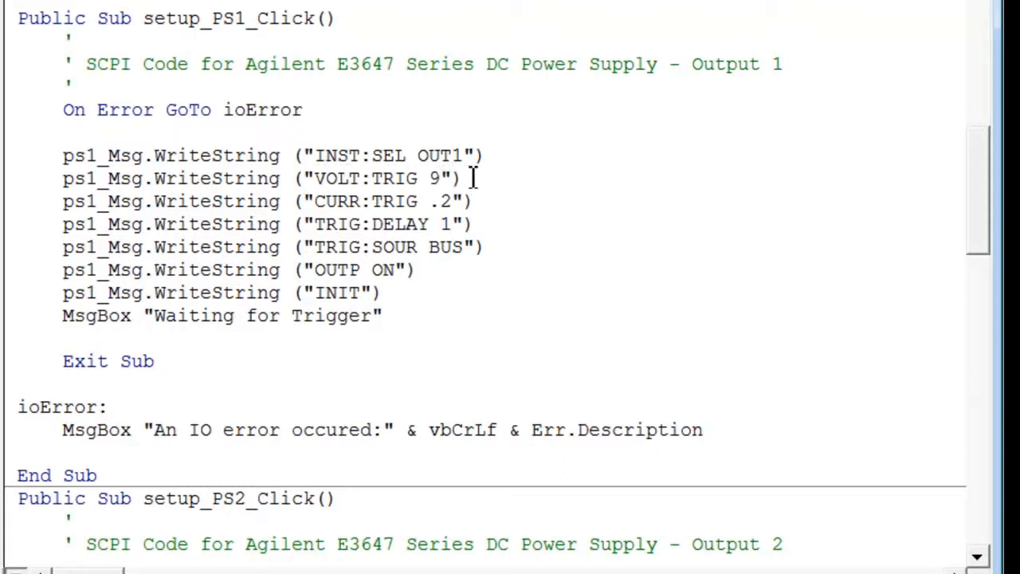
{"action": "mouse_move", "coordinate": [386, 209]}
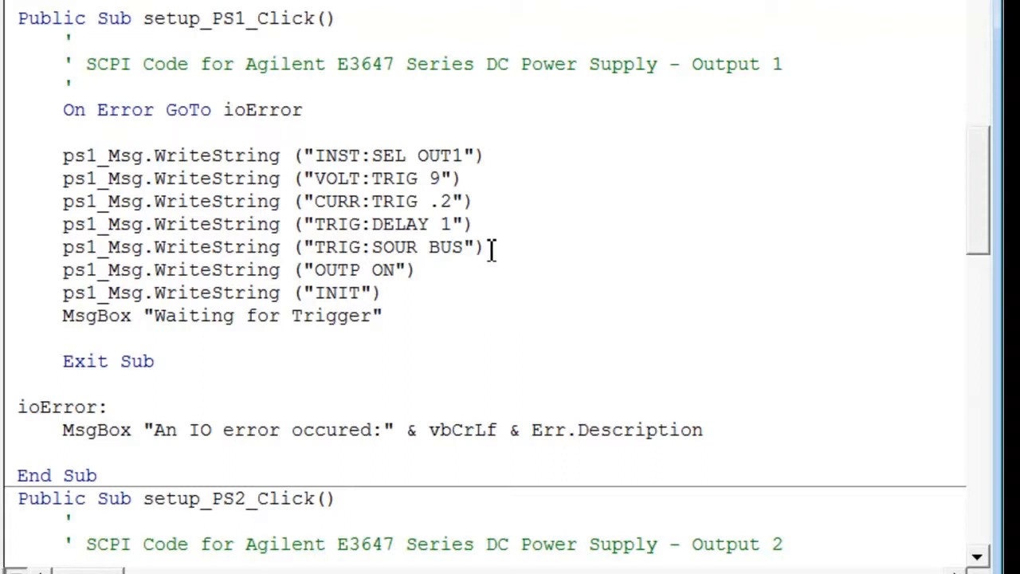
{"action": "mouse_move", "coordinate": [431, 285]}
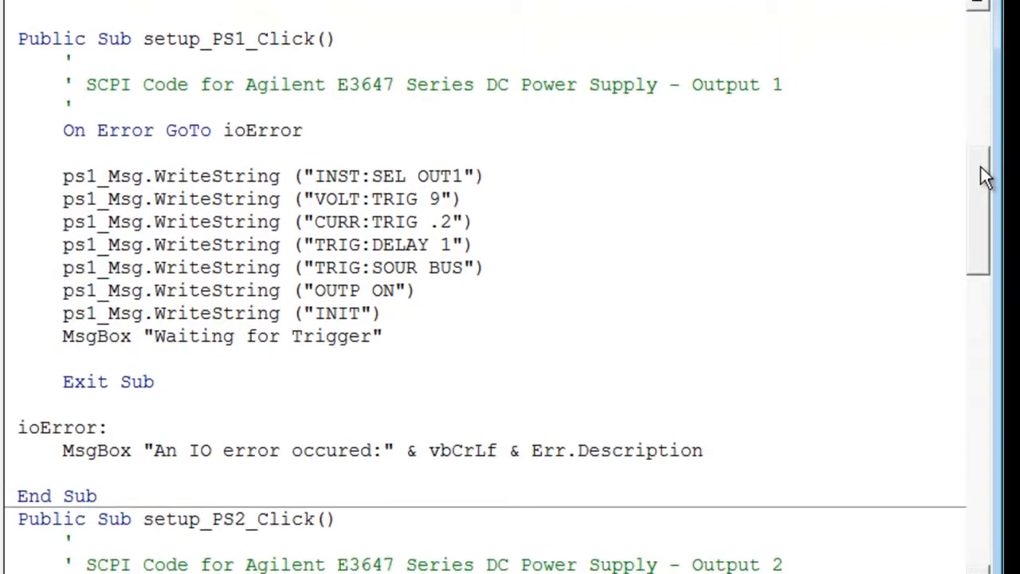
Scroll down past setup_PS2_Click to the send_trig_Click routine sending *TRG to each output.
{"action": "scroll", "scroll_direction": "down", "scroll_amount": 3}
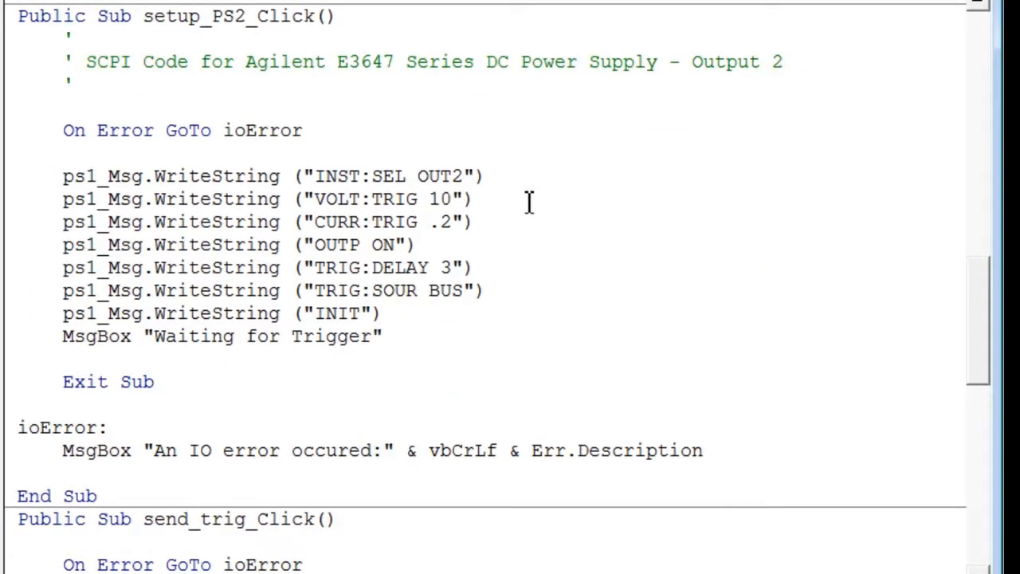
{"action": "mouse_move", "coordinate": [534, 240]}
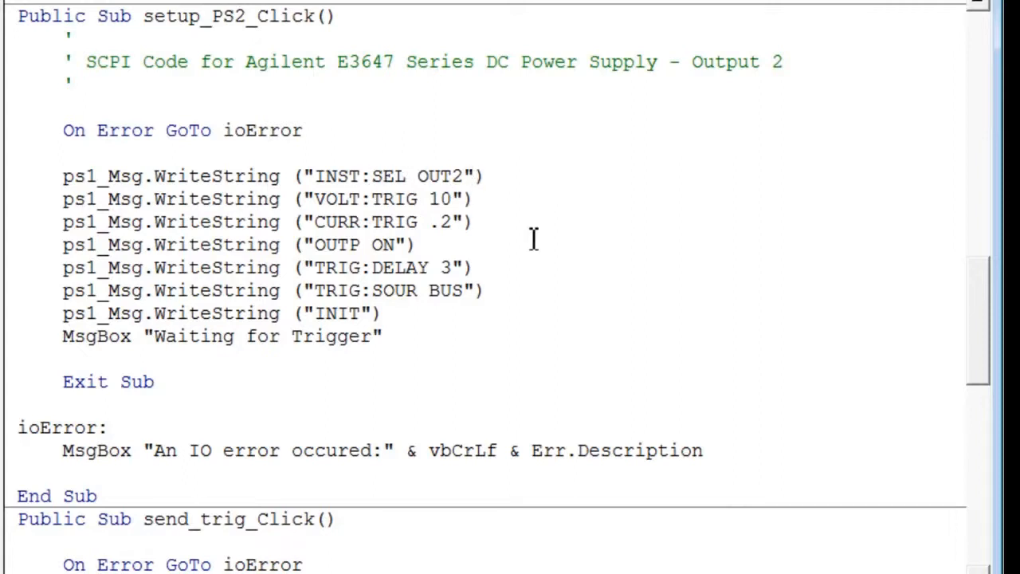
{"action": "mouse_move", "coordinate": [465, 255]}
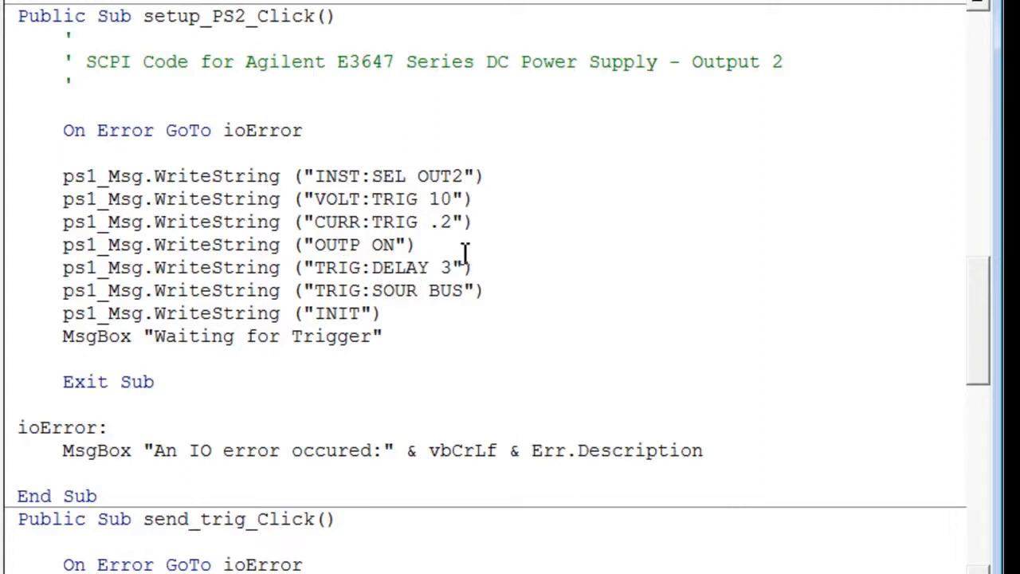
{"action": "mouse_move", "coordinate": [439, 311]}
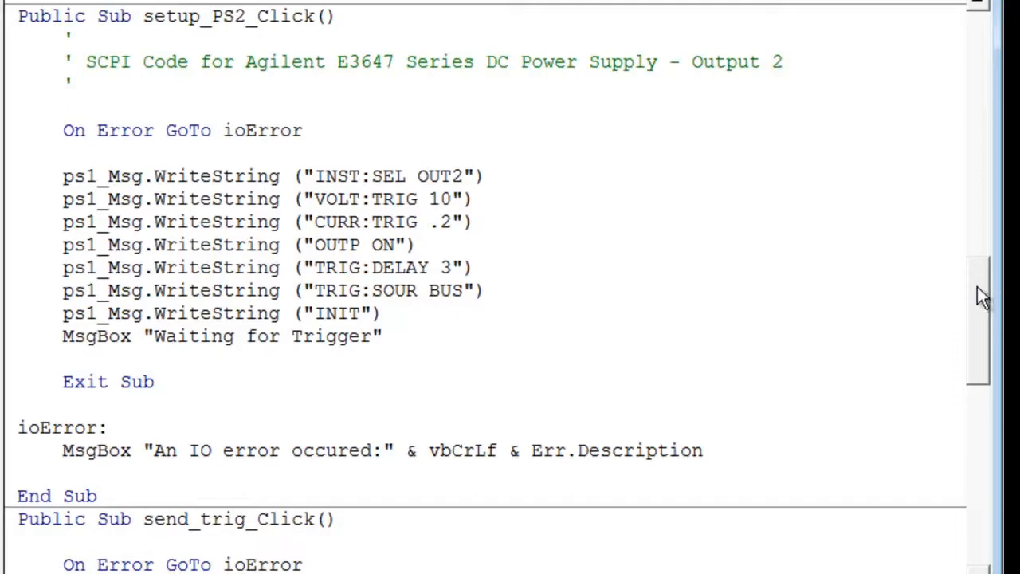
{"action": "scroll", "scroll_direction": "down", "scroll_amount": 3}
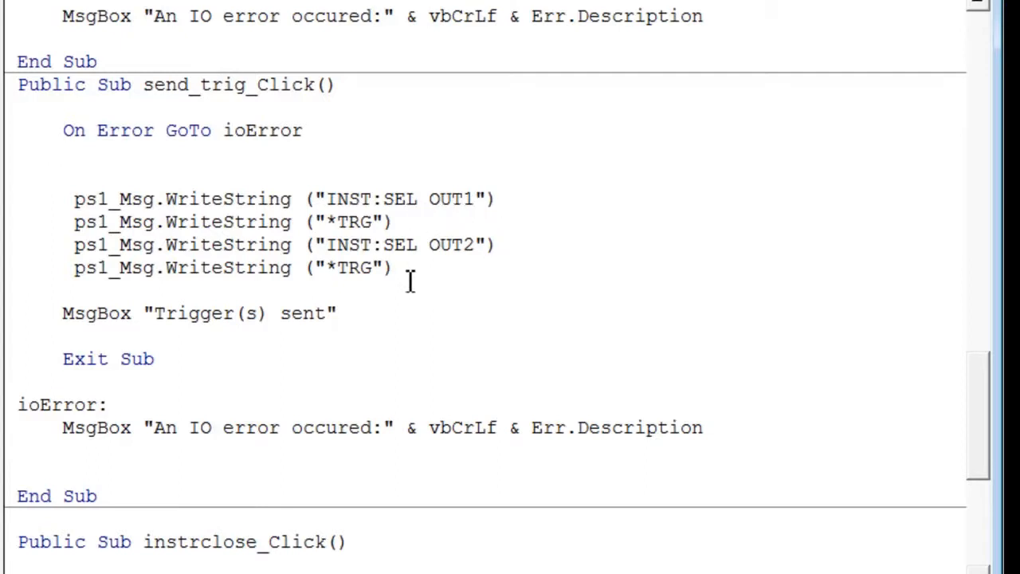
{"action": "mouse_move", "coordinate": [381, 328]}
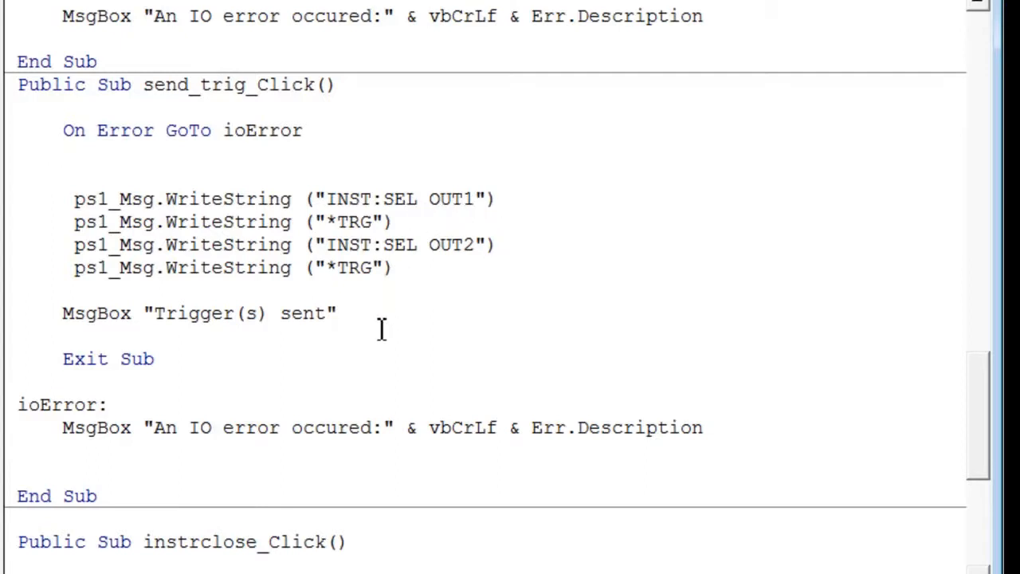
{"action": "mouse_move", "coordinate": [370, 328]}
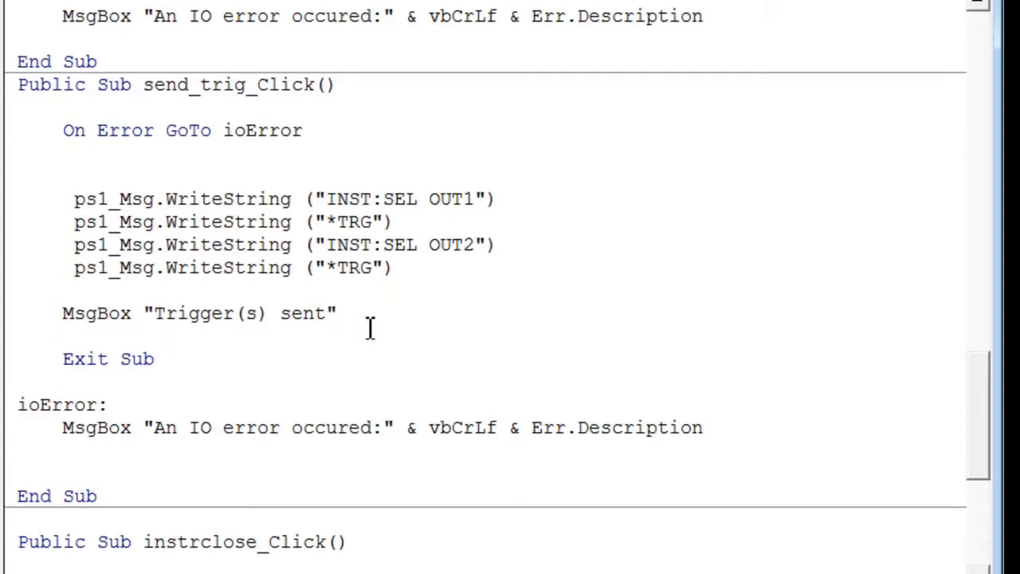
{"action": "scroll", "scroll_direction": "down", "scroll_amount": 3}
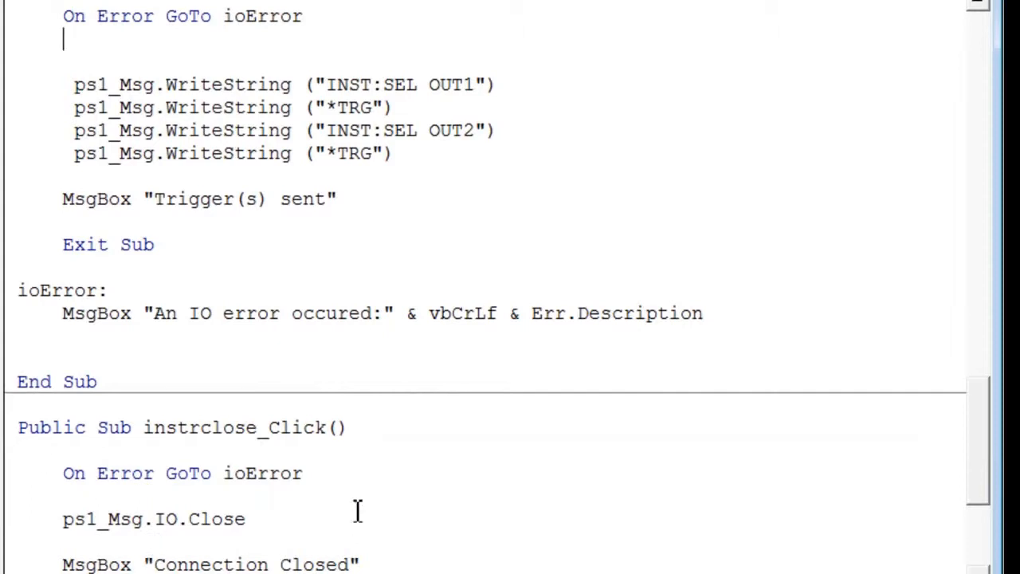
{"action": "mouse_move", "coordinate": [976, 494]}
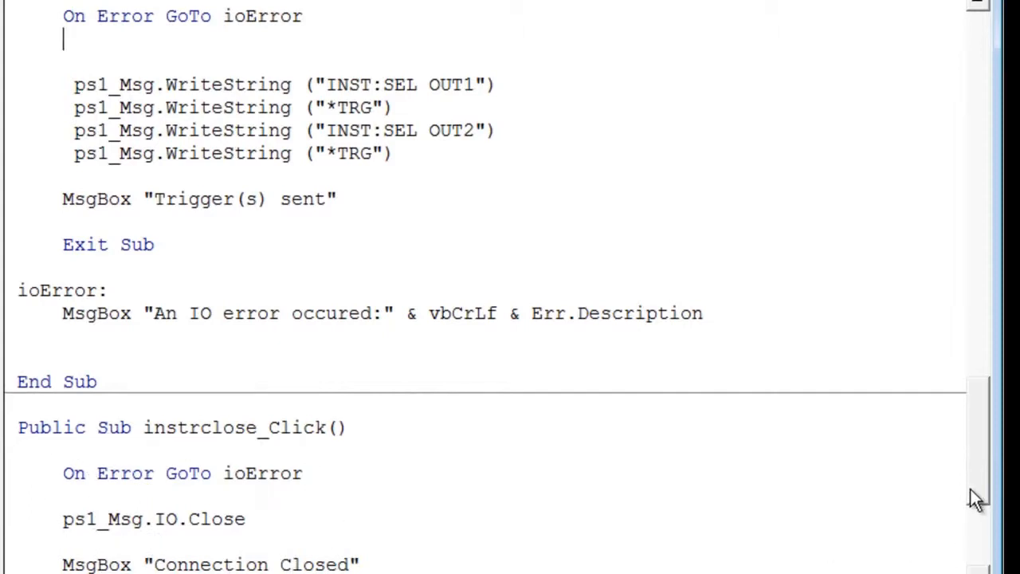
{"action": "scroll", "scroll_direction": "up", "scroll_amount": 3}
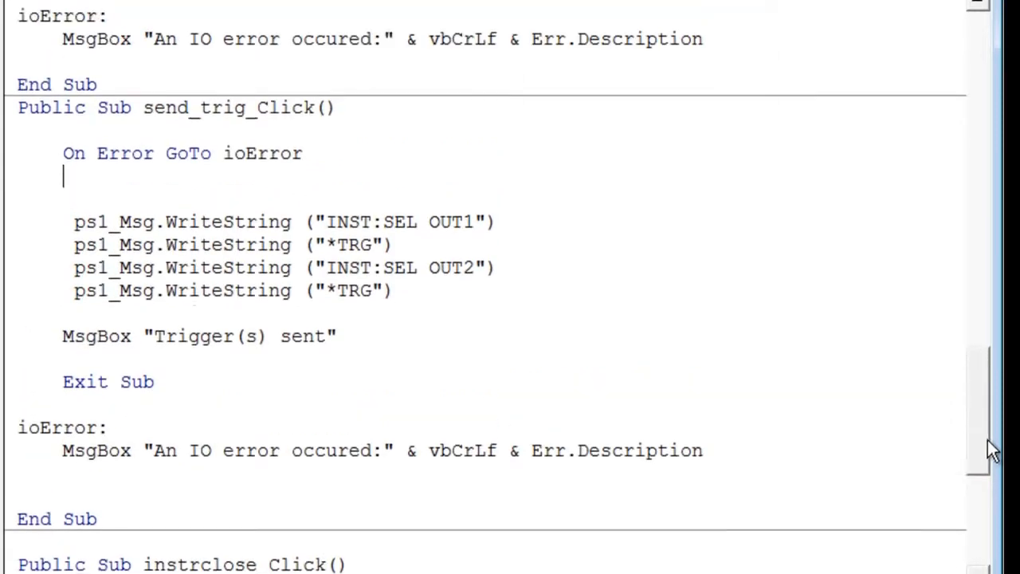
{"action": "scroll", "scroll_direction": "down", "scroll_amount": 3}
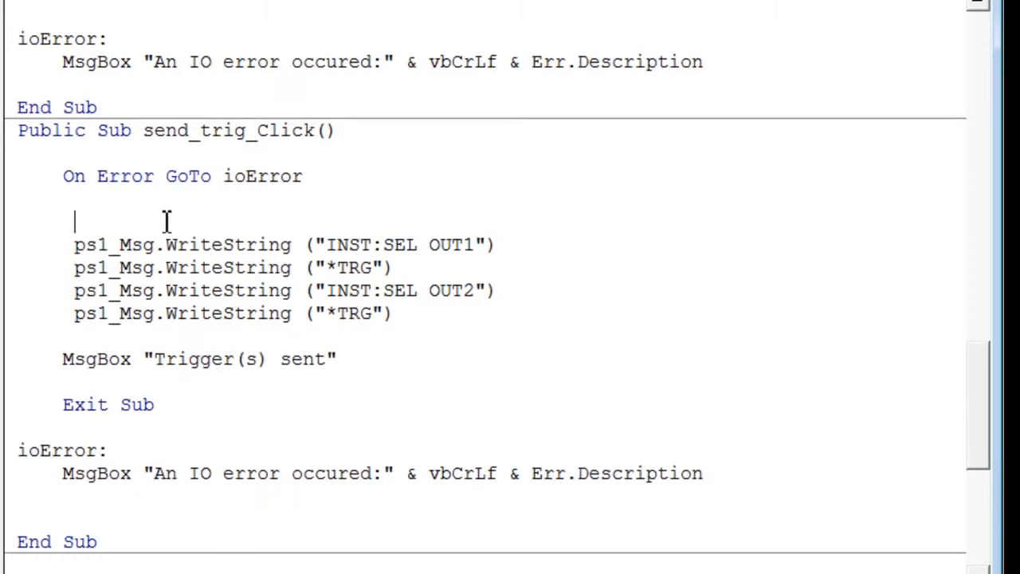
Add a WriteString "INST:COUP:TRIG ON" line and comment out the OUT2 select and second *TRG lines.
{"action": "type", "text": "ps1_Msg.WriteString (\"INST:COUP:TRIG ON\") 'Use delay from selected output"}
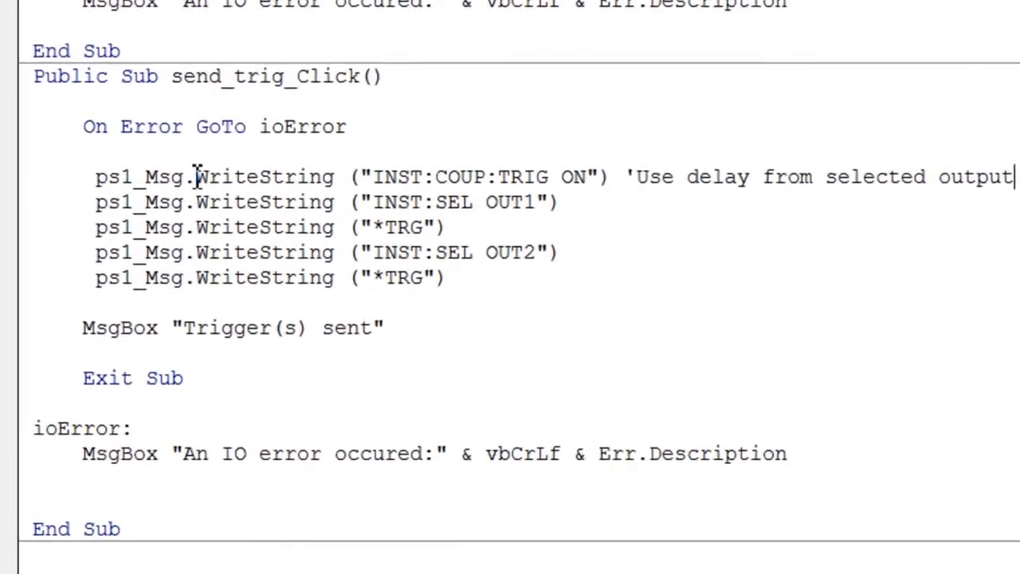
{"action": "scroll", "scroll_direction": "up", "scroll_amount": 3}
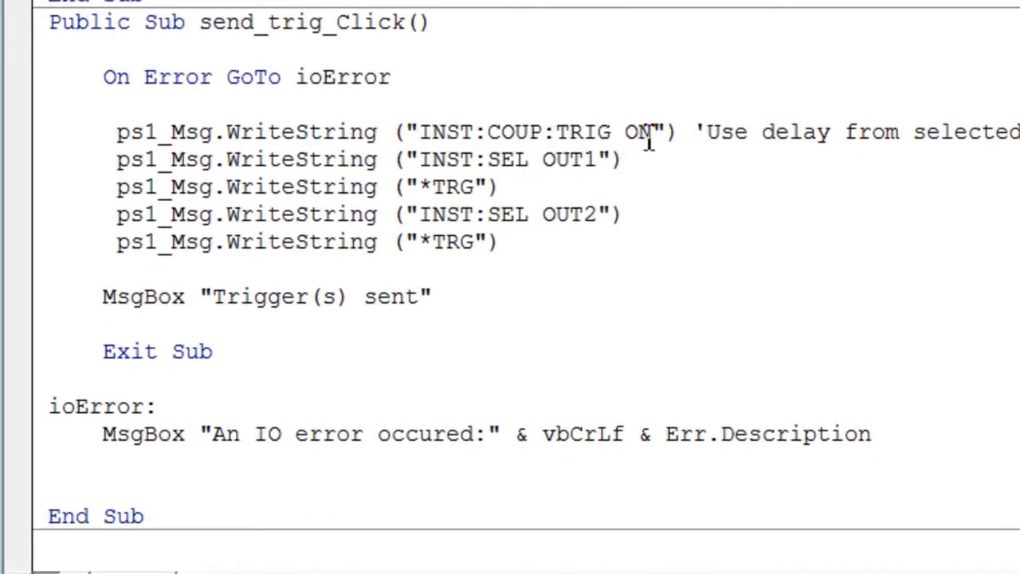
{"action": "mouse_move", "coordinate": [695, 130]}
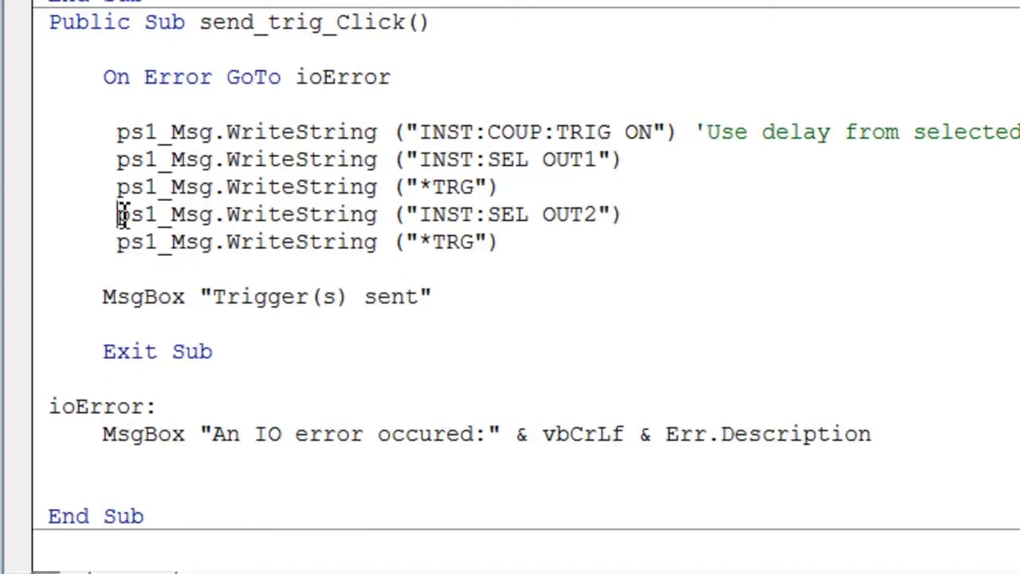
{"action": "type", "text": "'"}
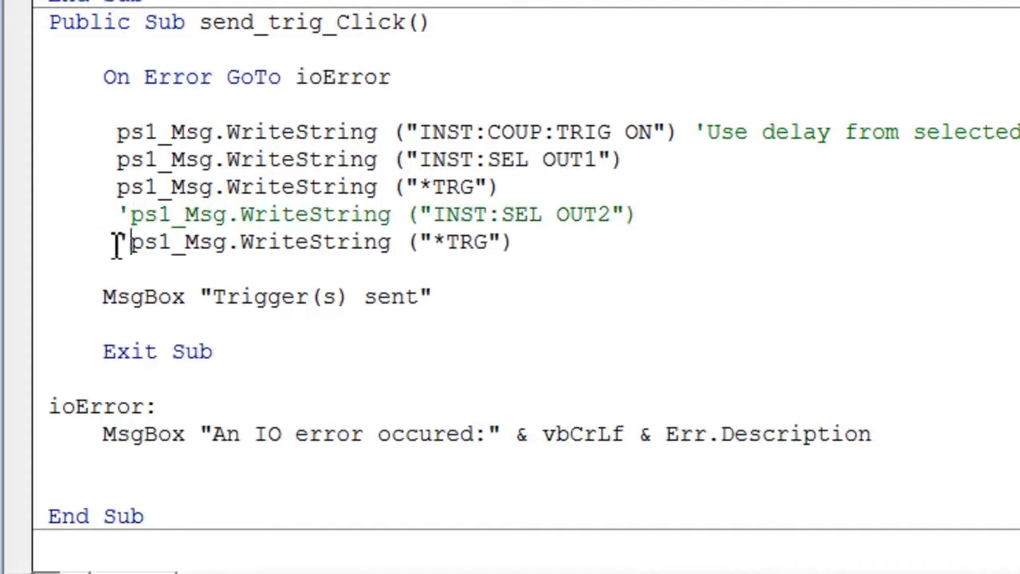
{"action": "type", "text": "'"}
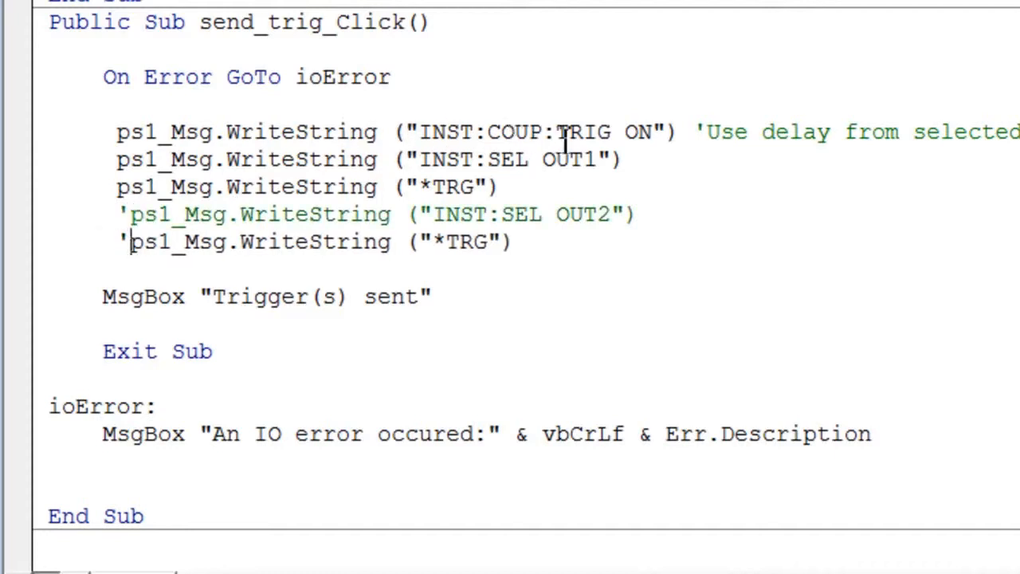
{"action": "left_click", "coordinate": [630, 160]}
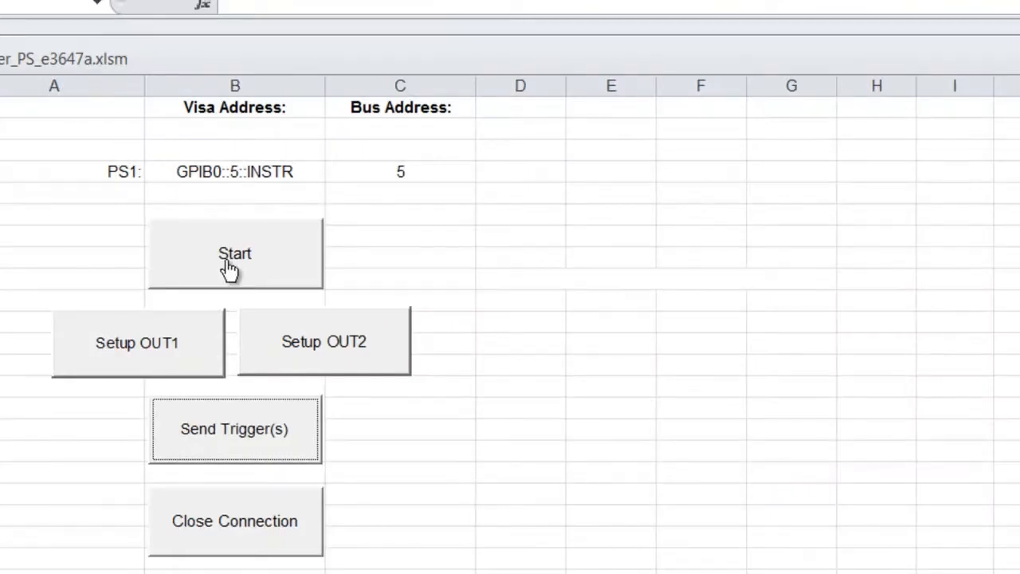
{"action": "mouse_move", "coordinate": [153, 350]}
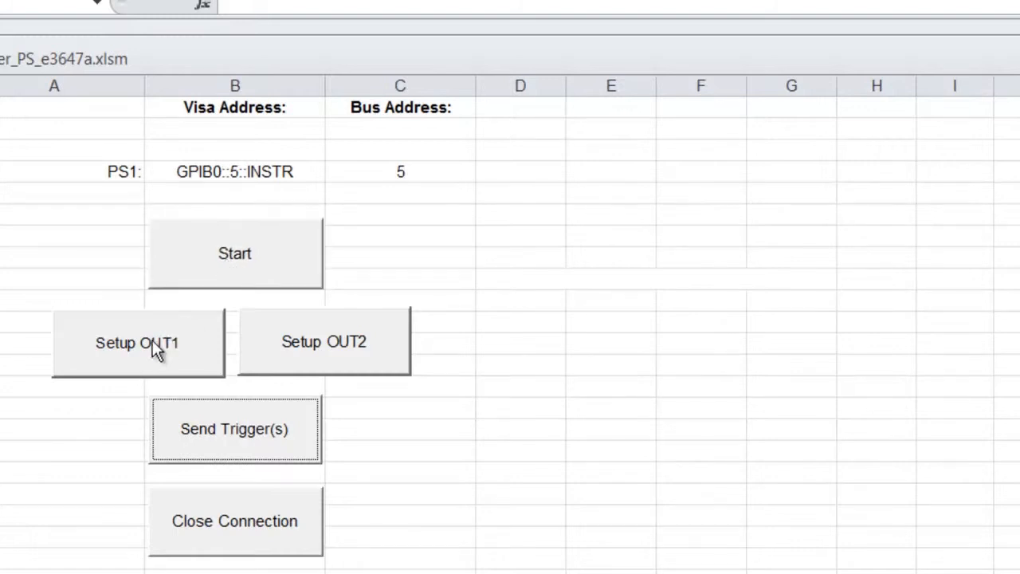
{"action": "mouse_move", "coordinate": [143, 353]}
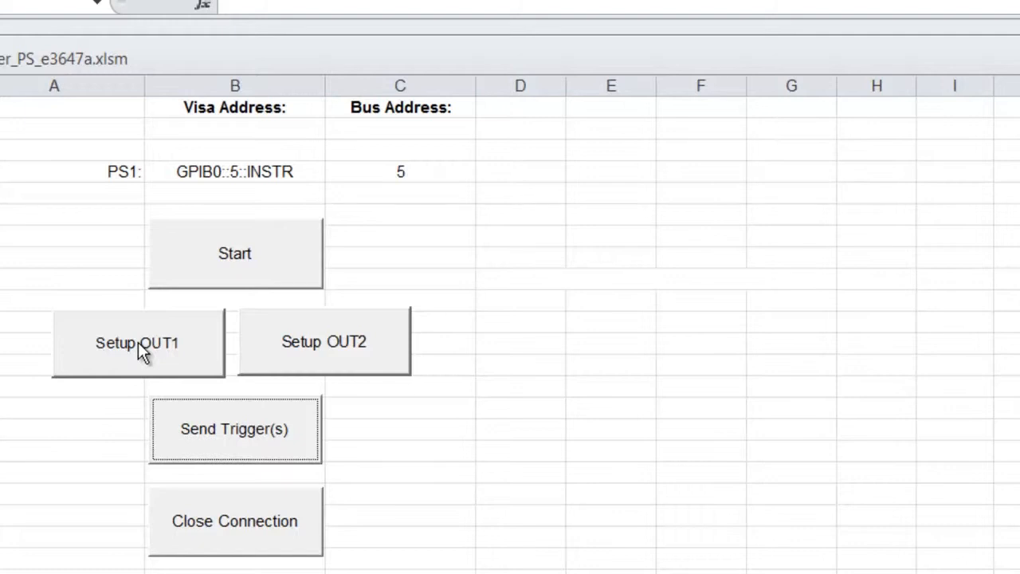
Run Setup OUT1, then close the power-supply connection and acknowledge the Connection Closed message.
{"action": "left_click", "coordinate": [234, 429]}
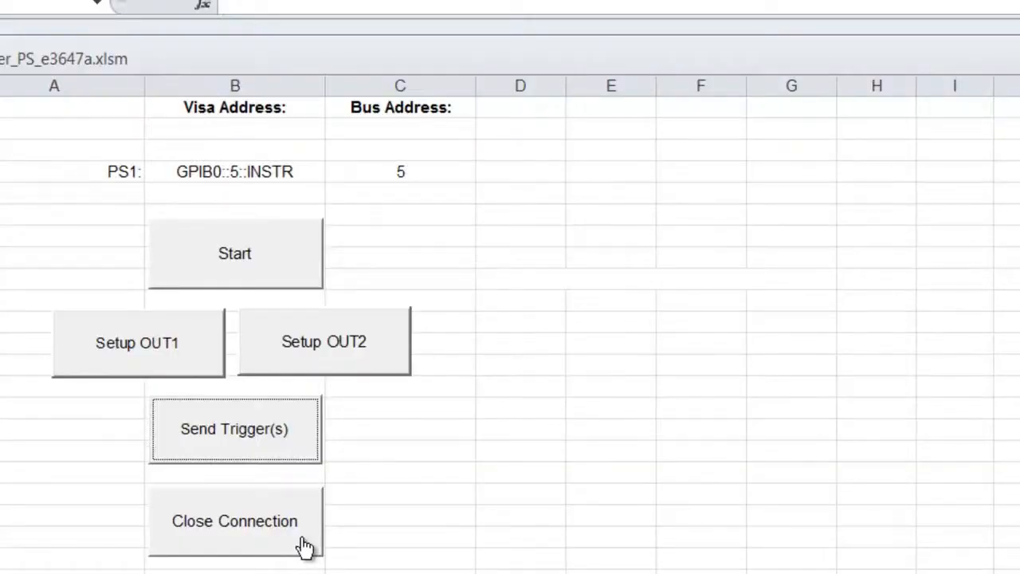
{"action": "left_click", "coordinate": [234, 520]}
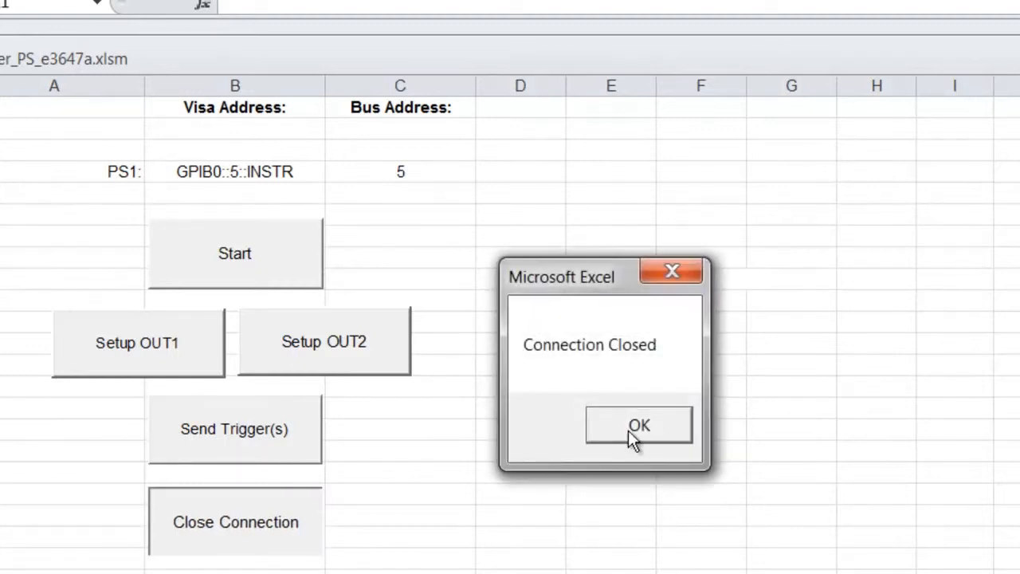
{"action": "left_click", "coordinate": [638, 424]}
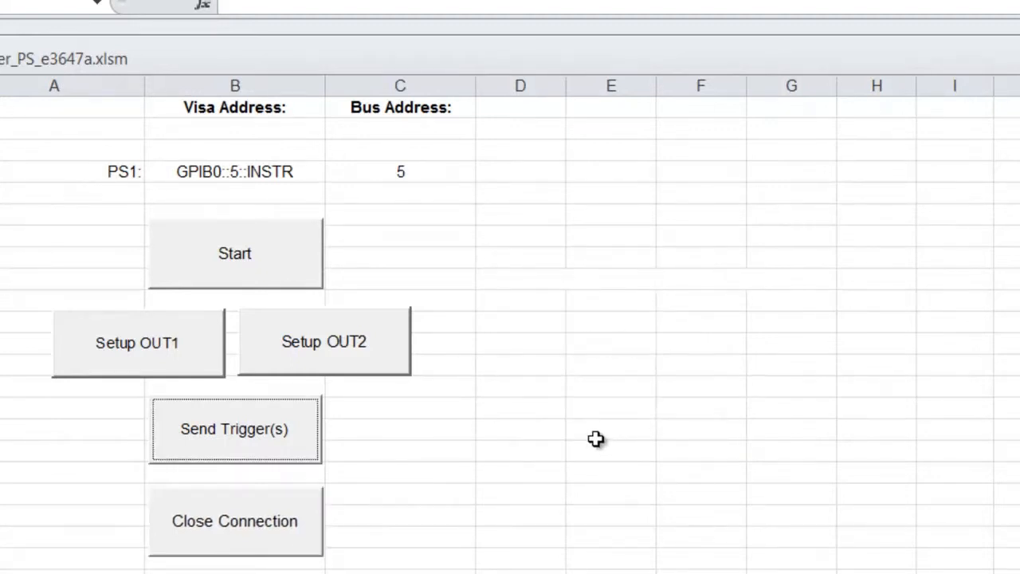
{"action": "mouse_move", "coordinate": [236, 353]}
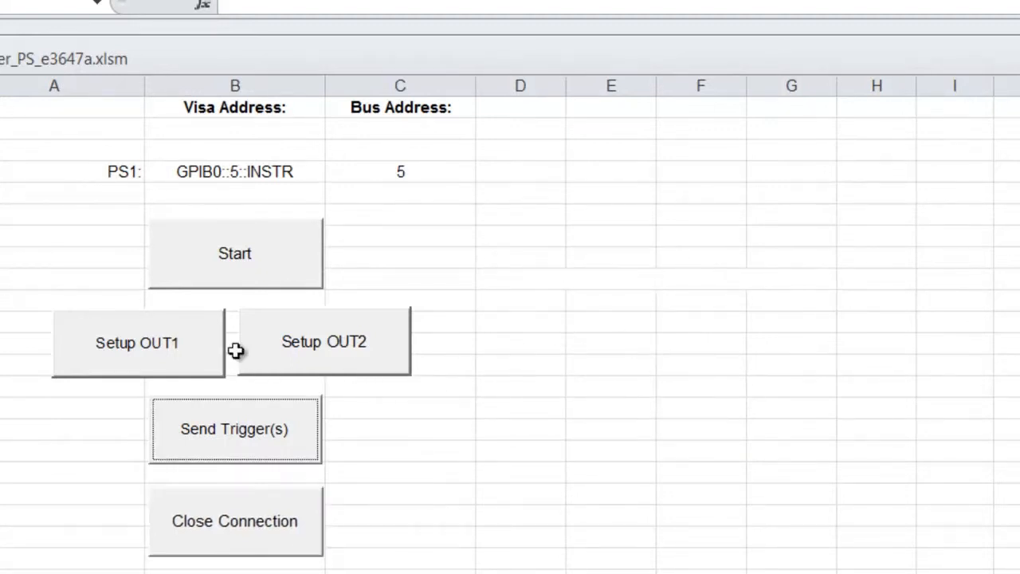
{"action": "mouse_move", "coordinate": [619, 388]}
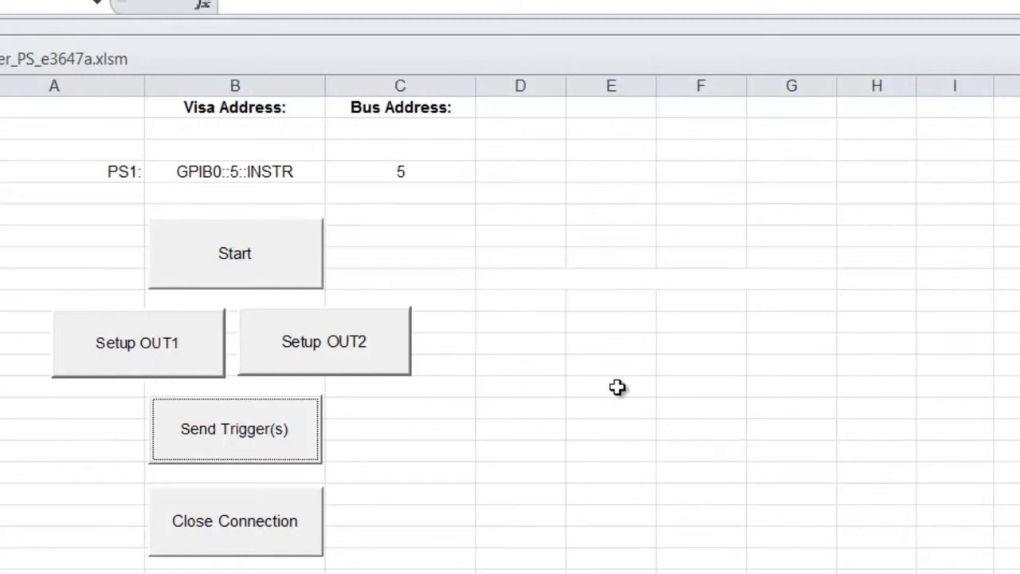
{"action": "mouse_move", "coordinate": [279, 261]}
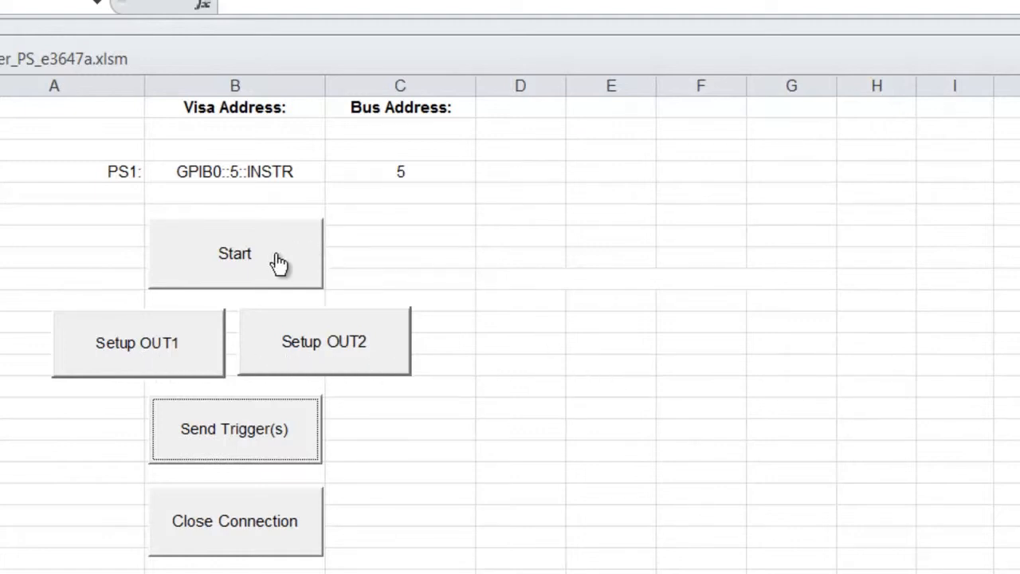
Start the connection, send the coupled trigger, then close the connection and acknowledge it.
{"action": "left_click", "coordinate": [235, 253]}
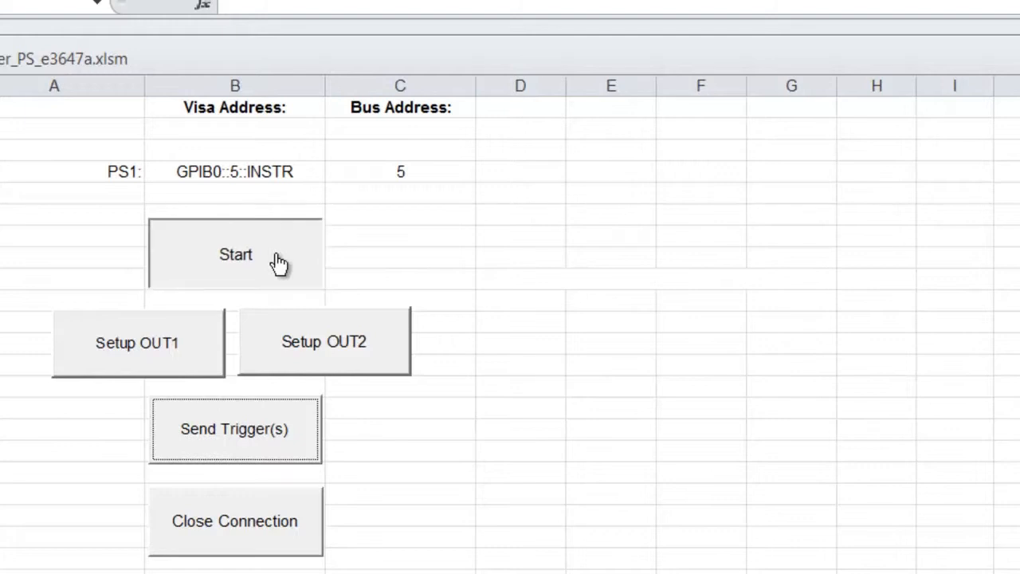
{"action": "mouse_move", "coordinate": [325, 343]}
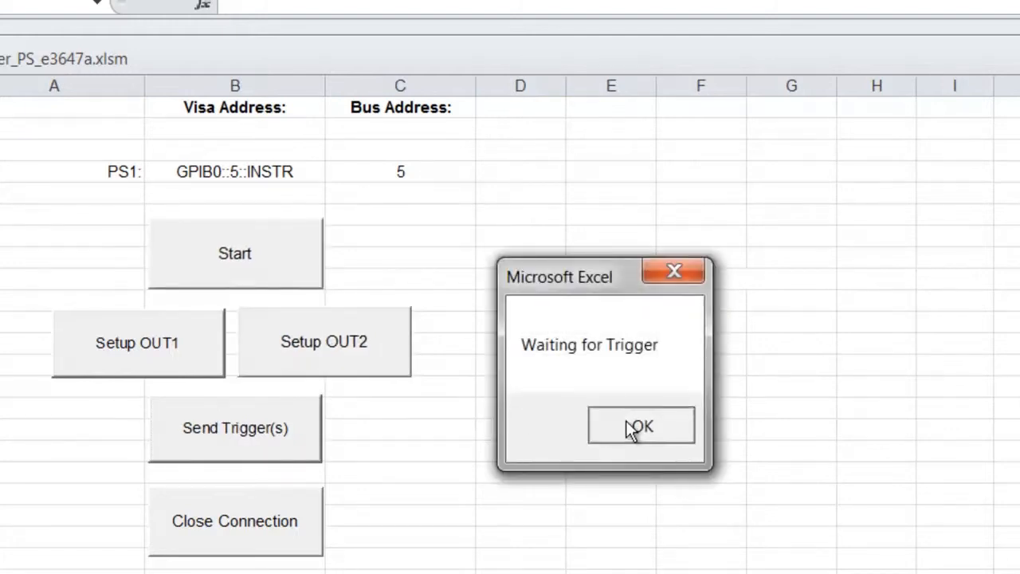
{"action": "mouse_move", "coordinate": [358, 383]}
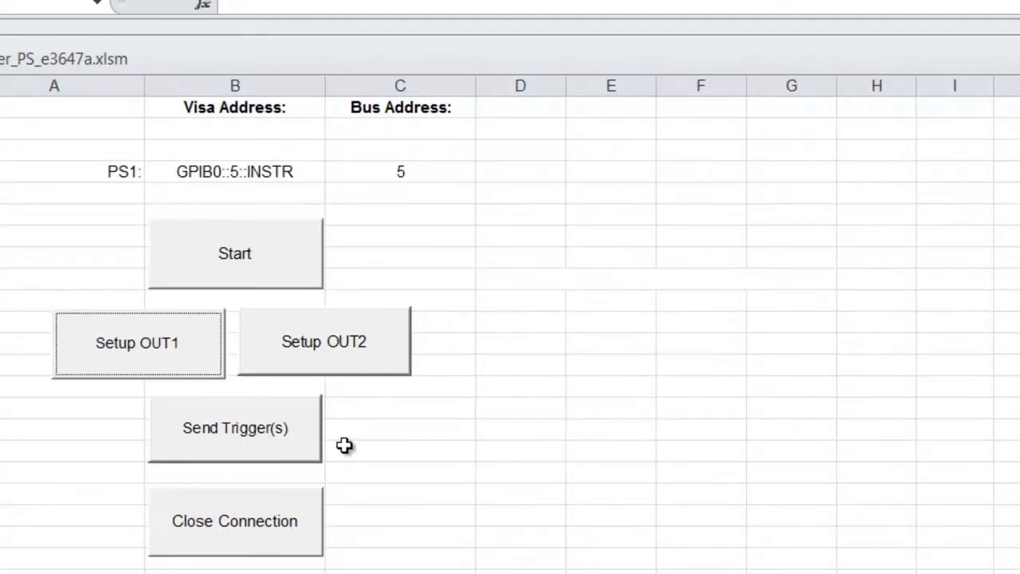
{"action": "left_click", "coordinate": [235, 428]}
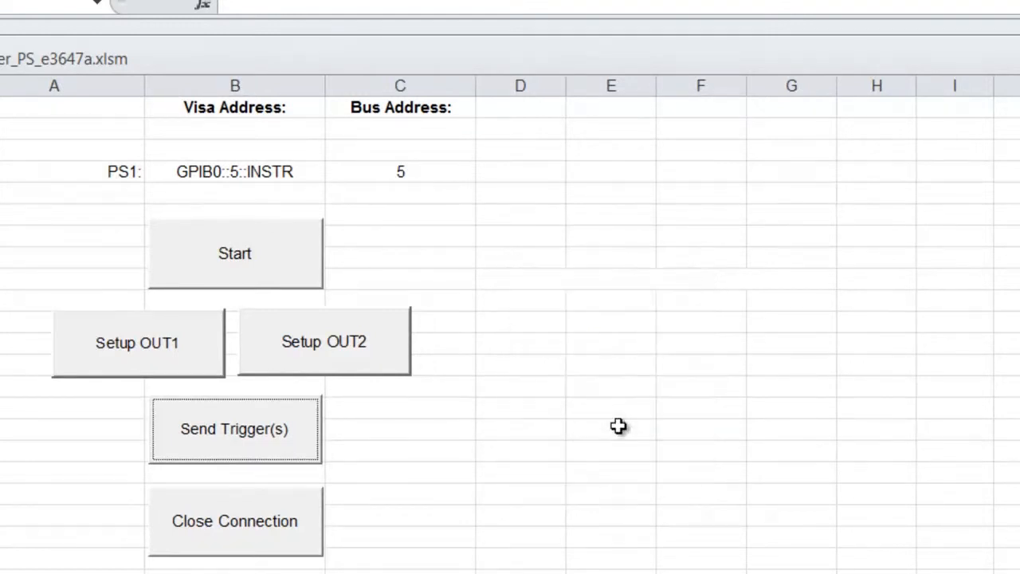
{"action": "mouse_move", "coordinate": [247, 545]}
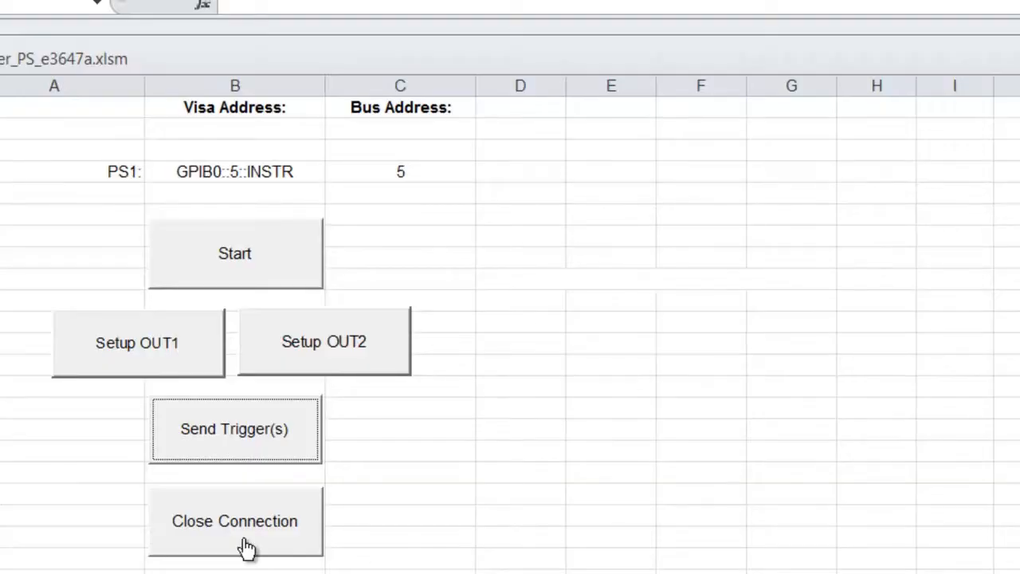
{"action": "left_click", "coordinate": [235, 520]}
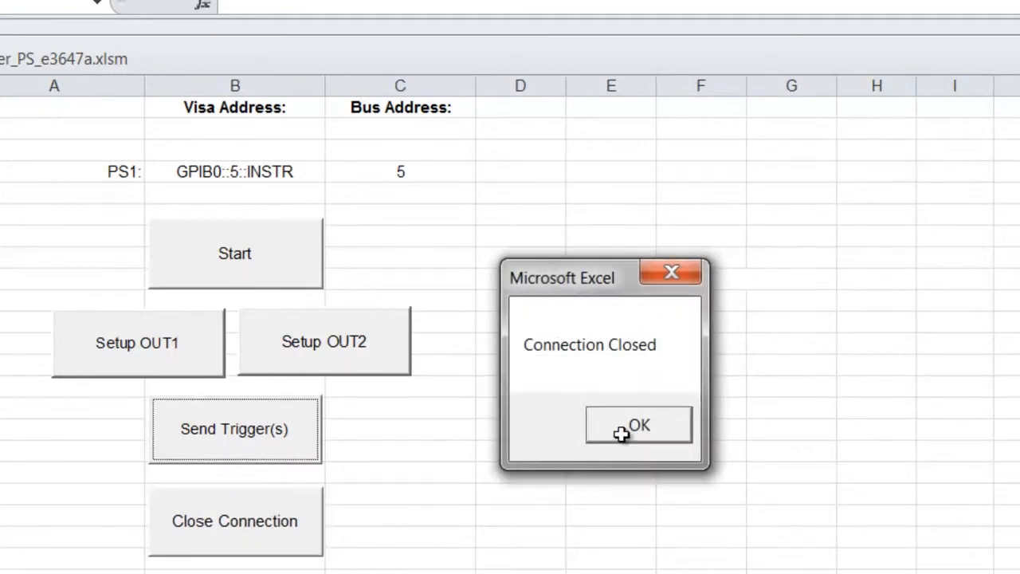
{"action": "left_click", "coordinate": [637, 424]}
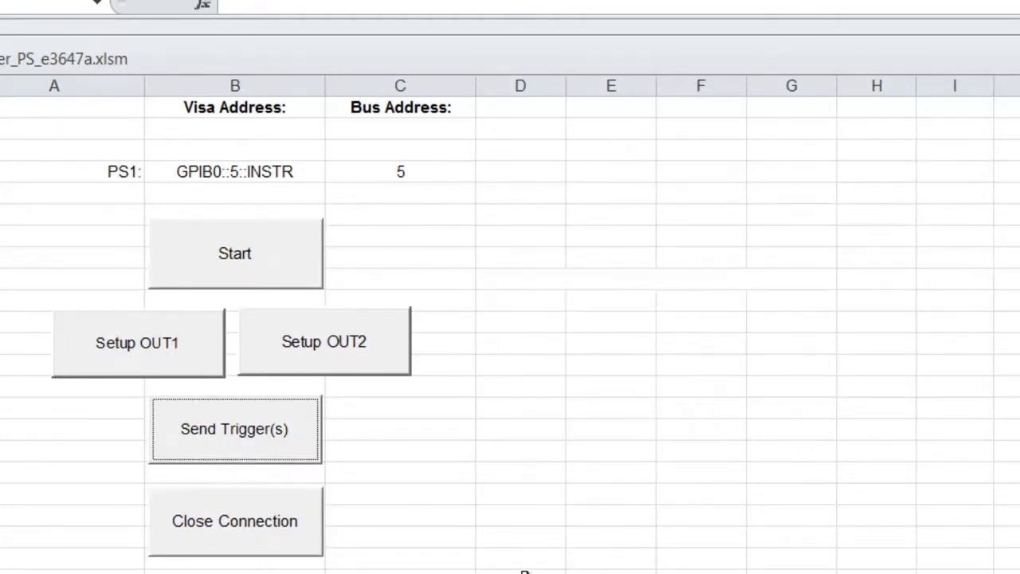